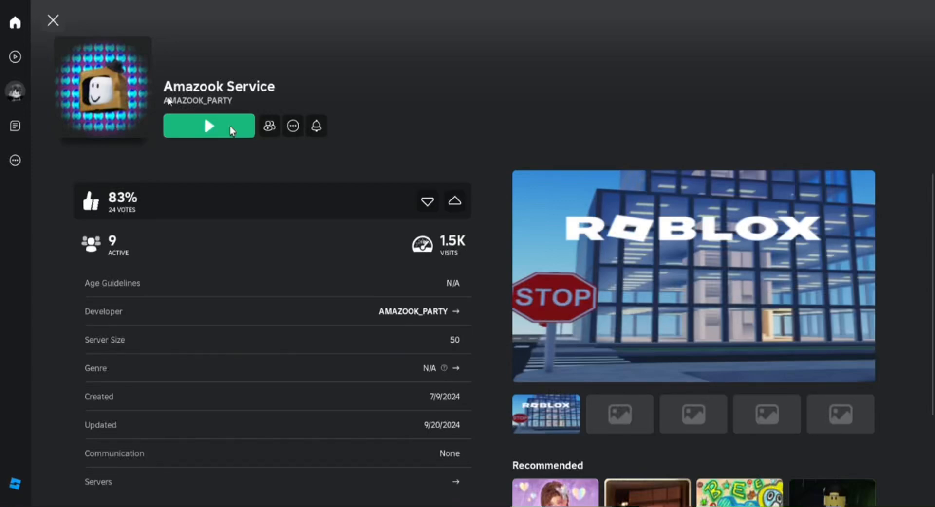
{"action": "mouse_move", "coordinate": [201, 74]}
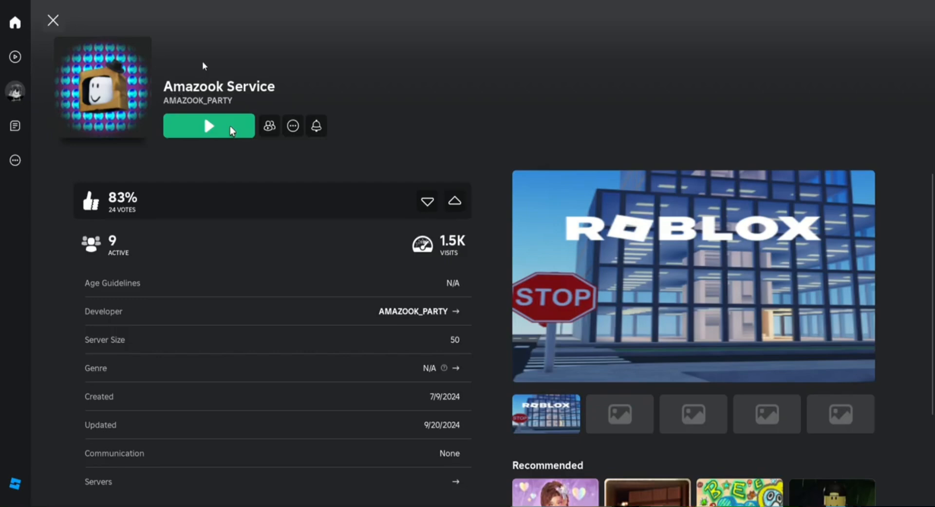
{"action": "mouse_move", "coordinate": [738, 58]}
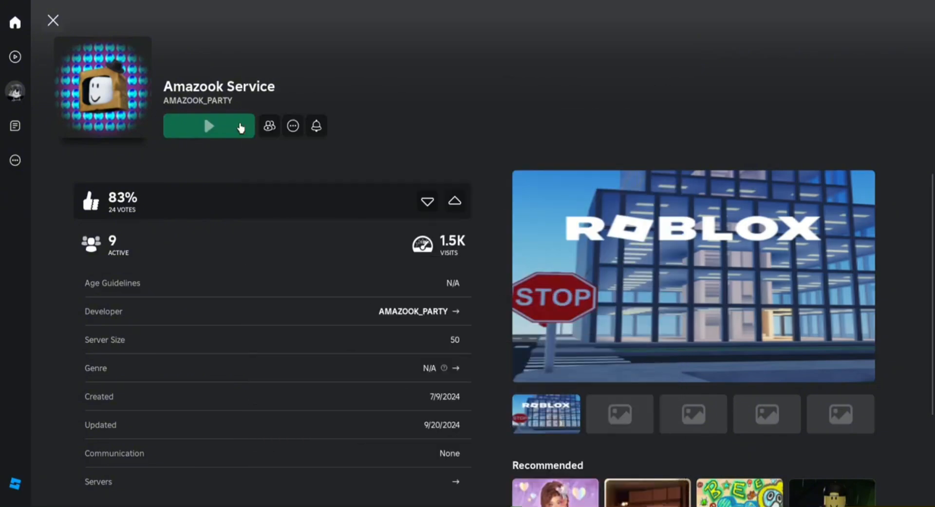
Launch Amazook Service and load into the party map with other players.
{"action": "left_click", "coordinate": [208, 126]}
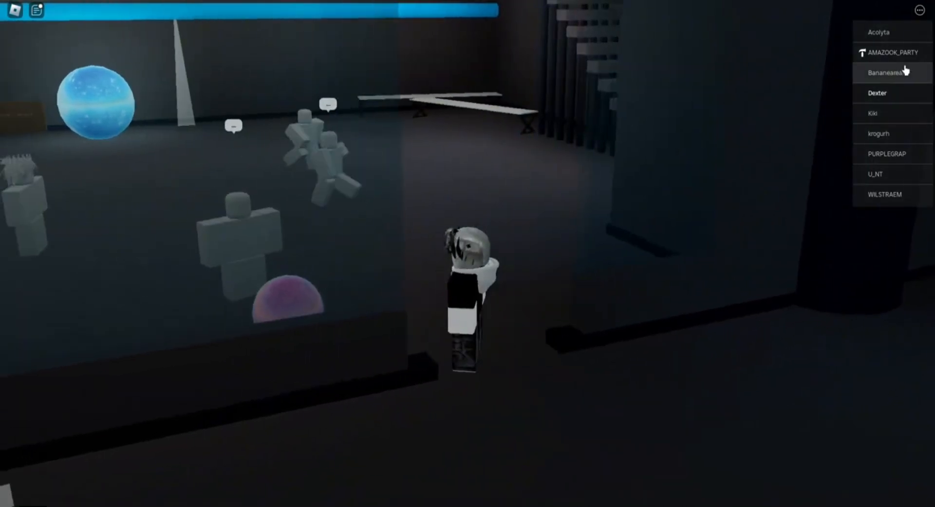
Select AMAZOOK_PARTY in the leaderboard and bring up the Adonis info window.
{"action": "left_click", "coordinate": [889, 53]}
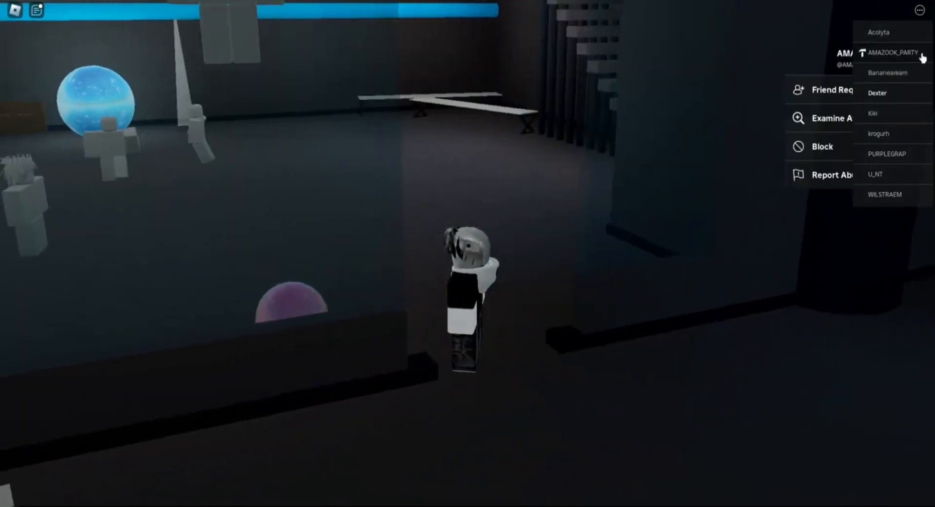
{"action": "left_click", "coordinate": [892, 52]}
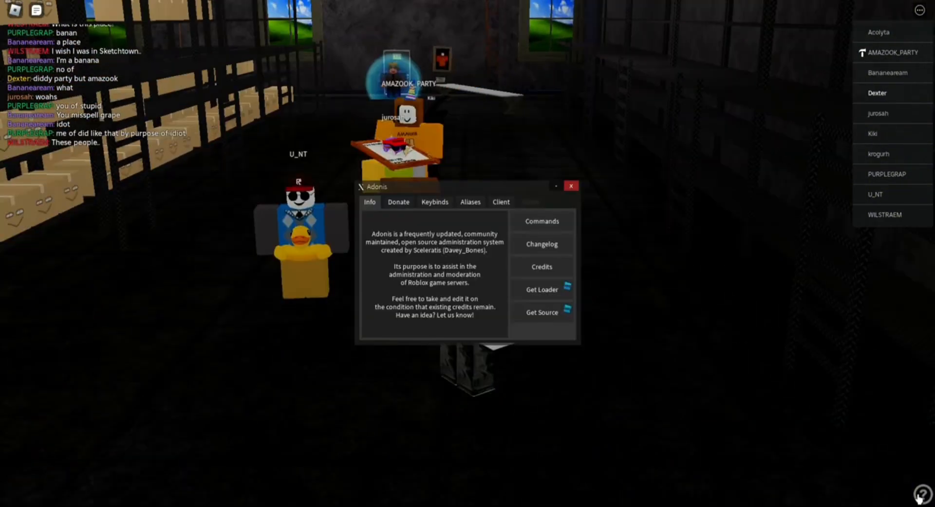
Close the Adonis window and return to exploring the warehouse shelves.
{"action": "left_click", "coordinate": [570, 186]}
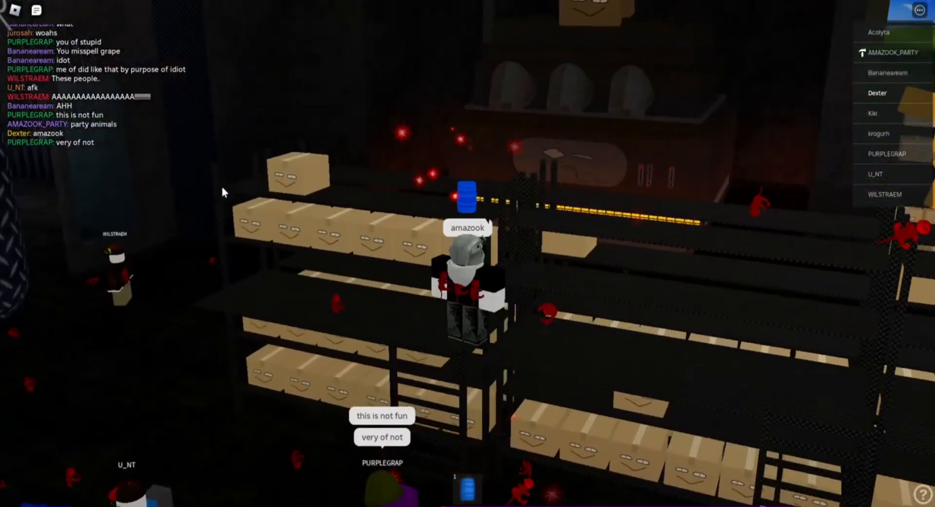
Send the chat message "is this diddy party".
{"action": "type", "text": "is"}
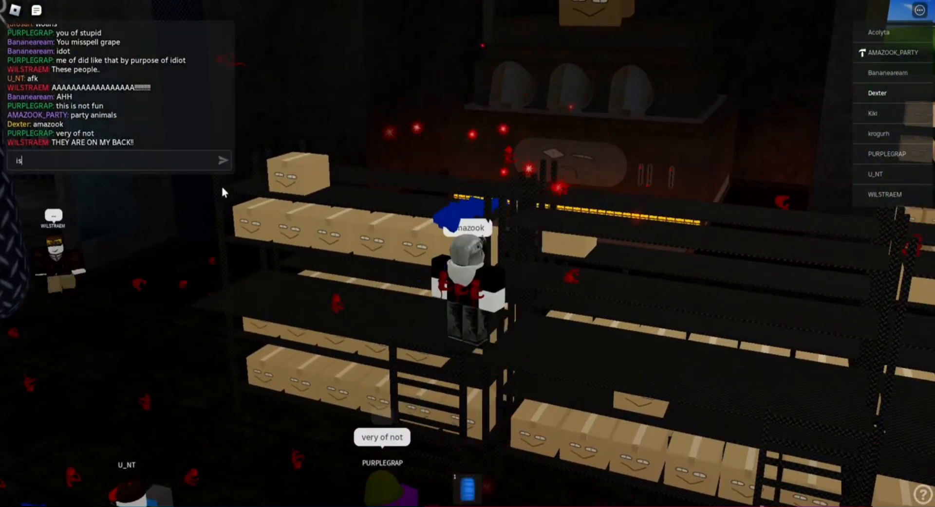
{"action": "type", "text": "this didd"}
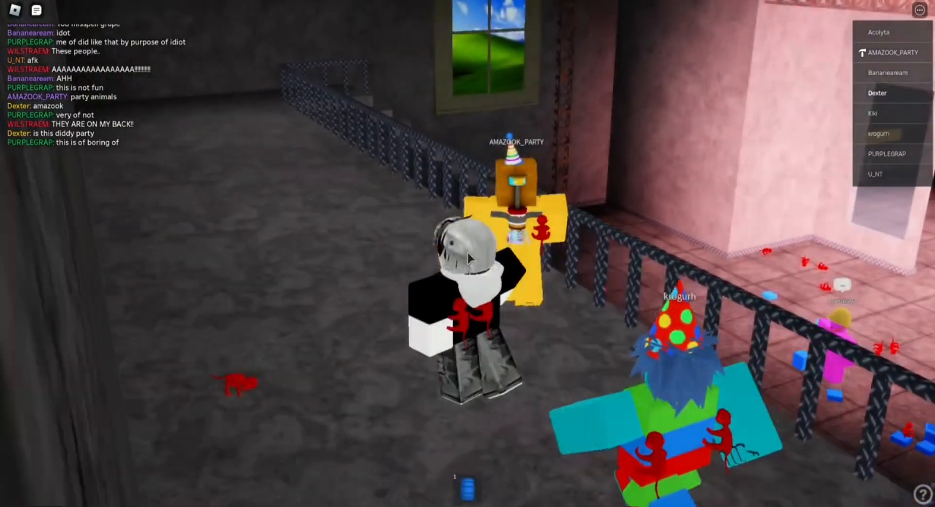
Send the chat message "is diddy party?" from the red-lit warehouse room.
{"action": "type", "text": "ia"}
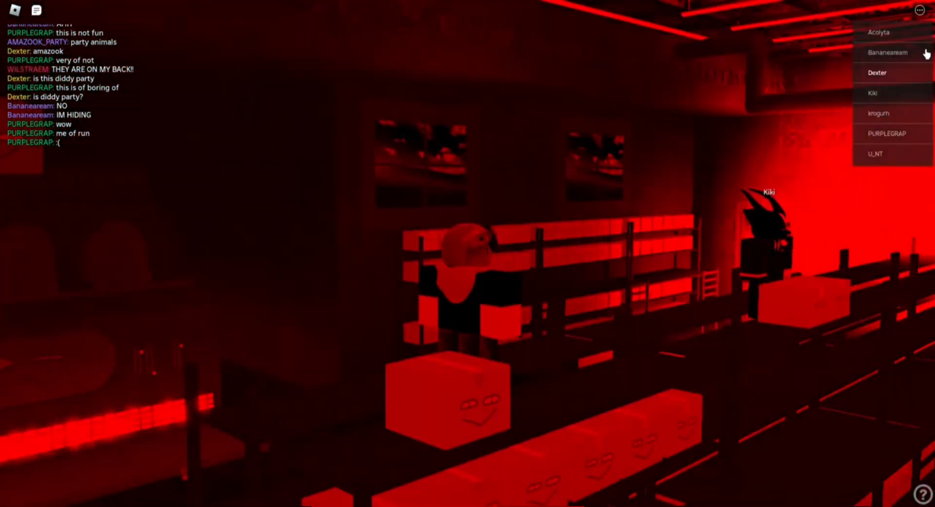
Send the chat message "oarty man" from the red-lit room.
{"action": "left_click", "coordinate": [888, 52]}
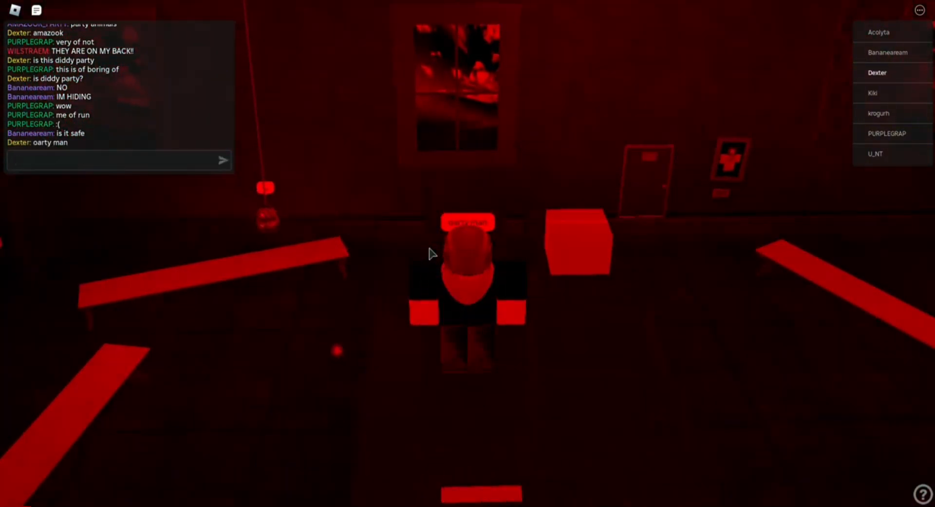
Send "is this the diddy party 2" in chat and start typing "is didd".
{"action": "type", "text": "is this the d"}
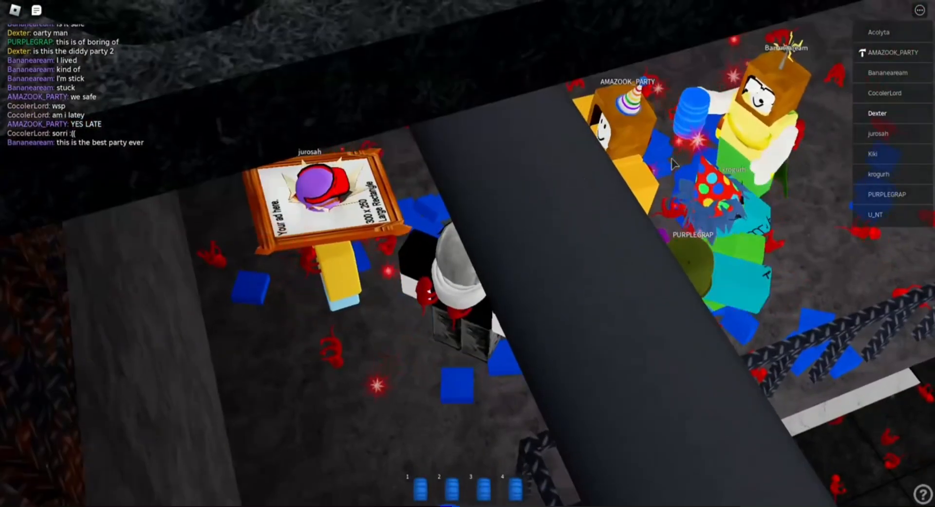
{"action": "type", "text": "is didd"}
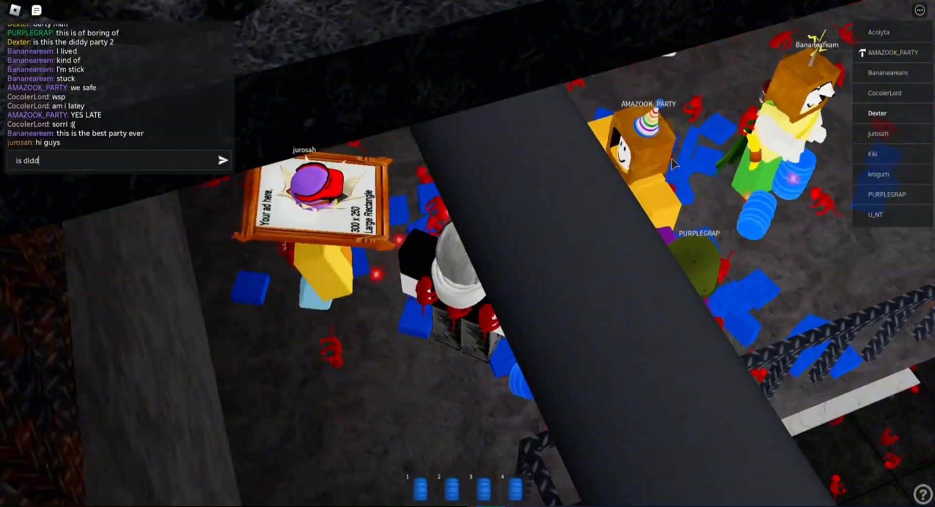